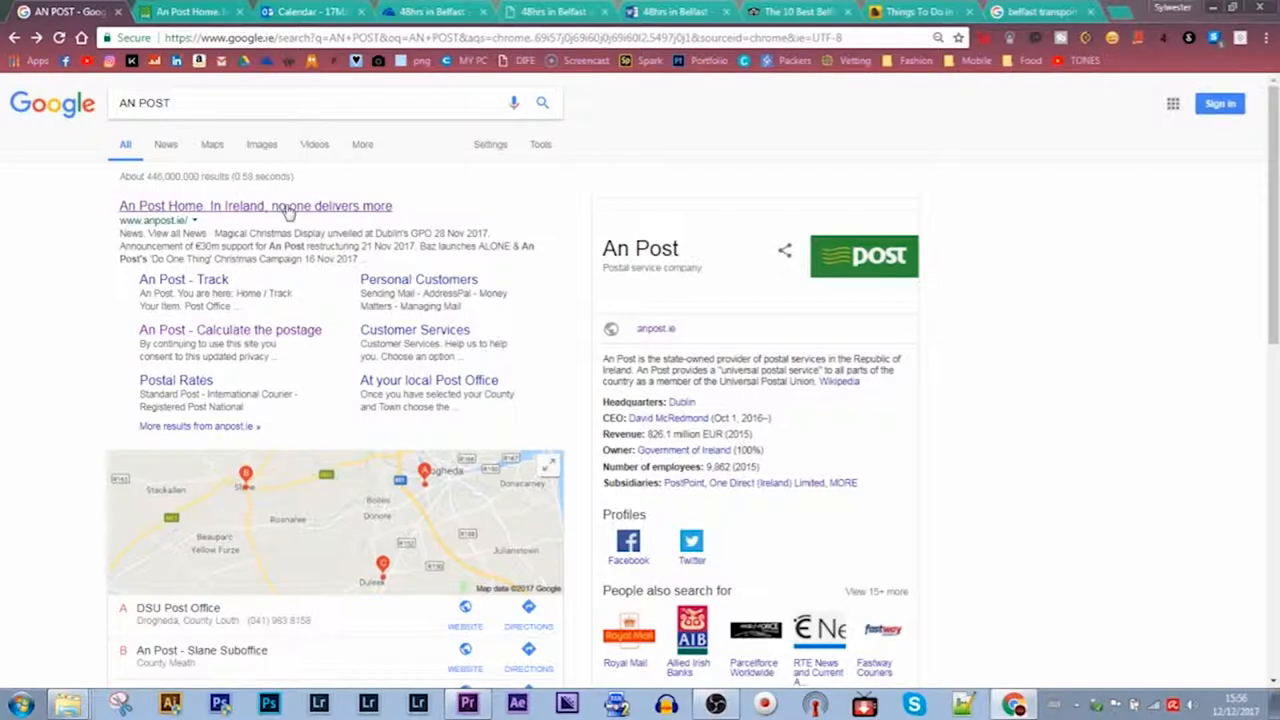
Reach the An Post home page from the Google results for AN POST.
click(255, 206)
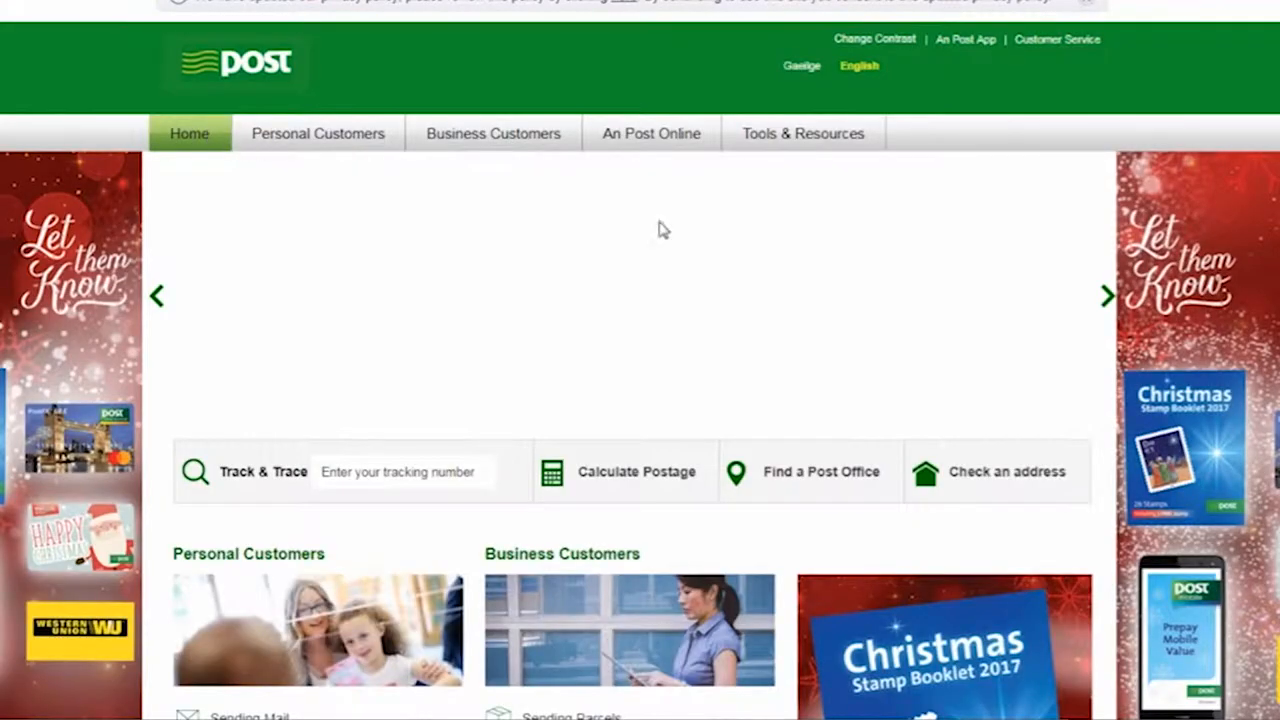
mouse_move(630, 490)
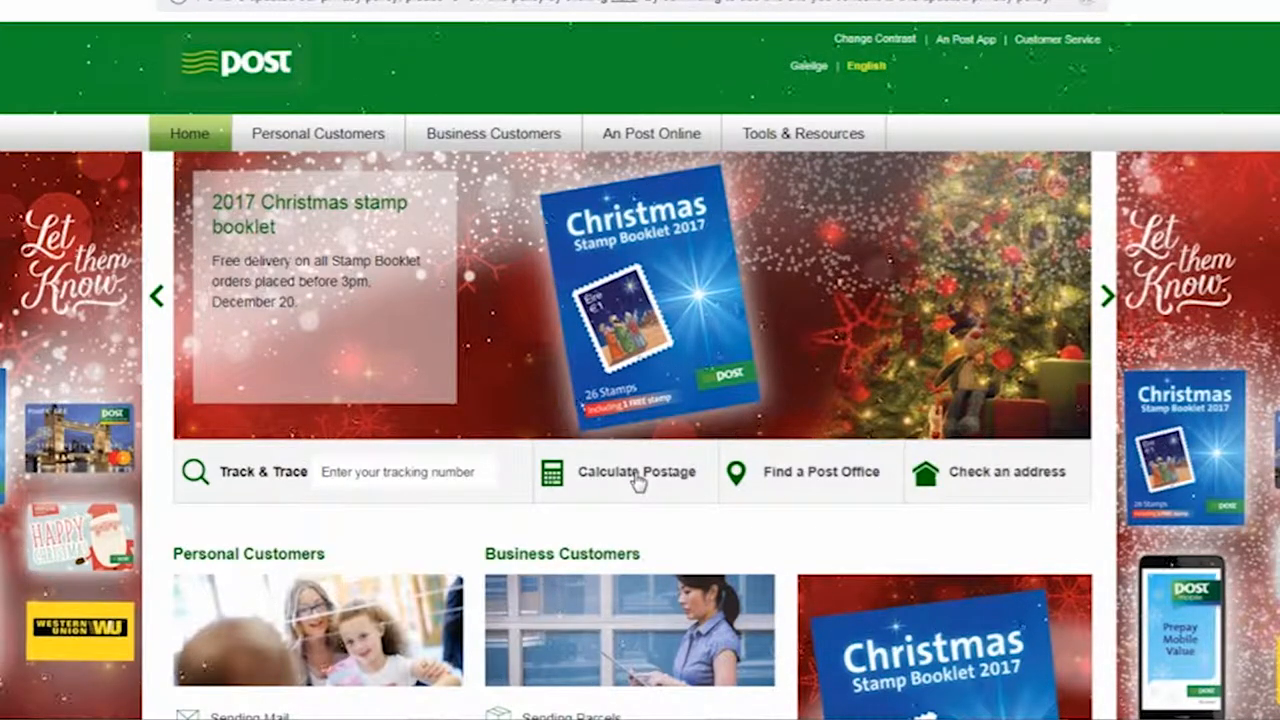
Get Calculate the Postage rates for a 1 kg parcel in the Ireland zone.
click(638, 471)
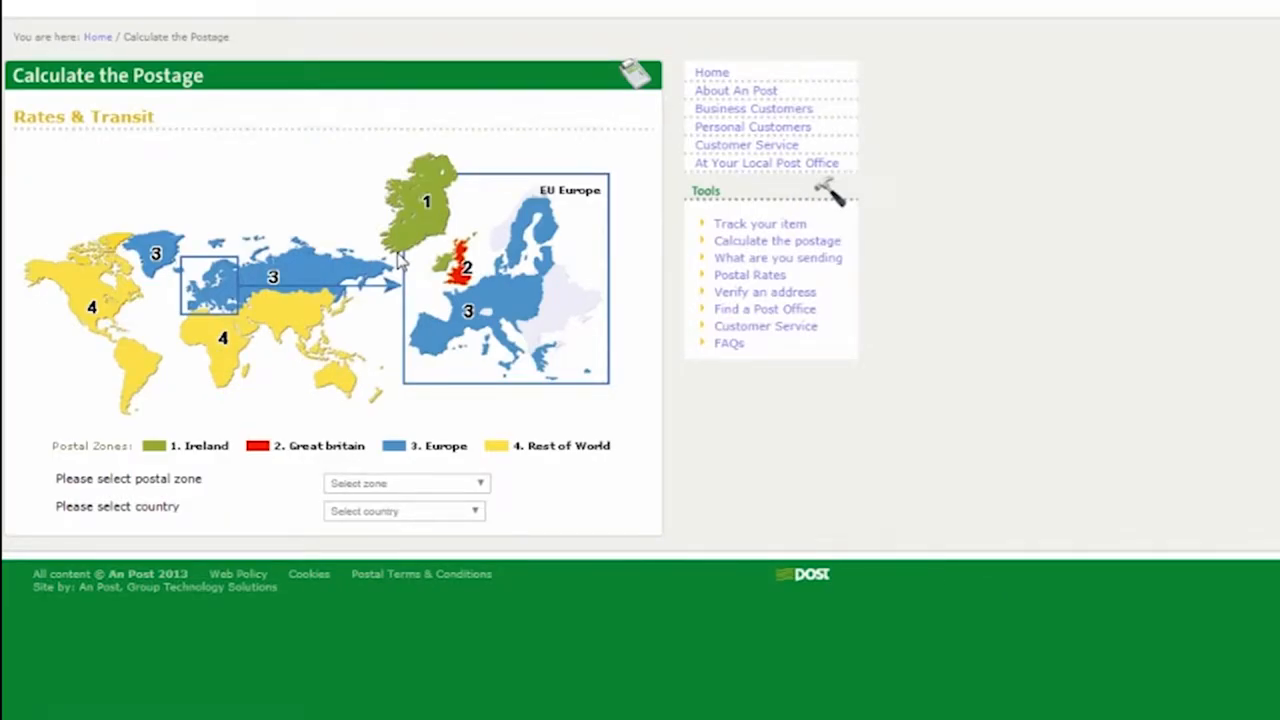
mouse_move(375, 248)
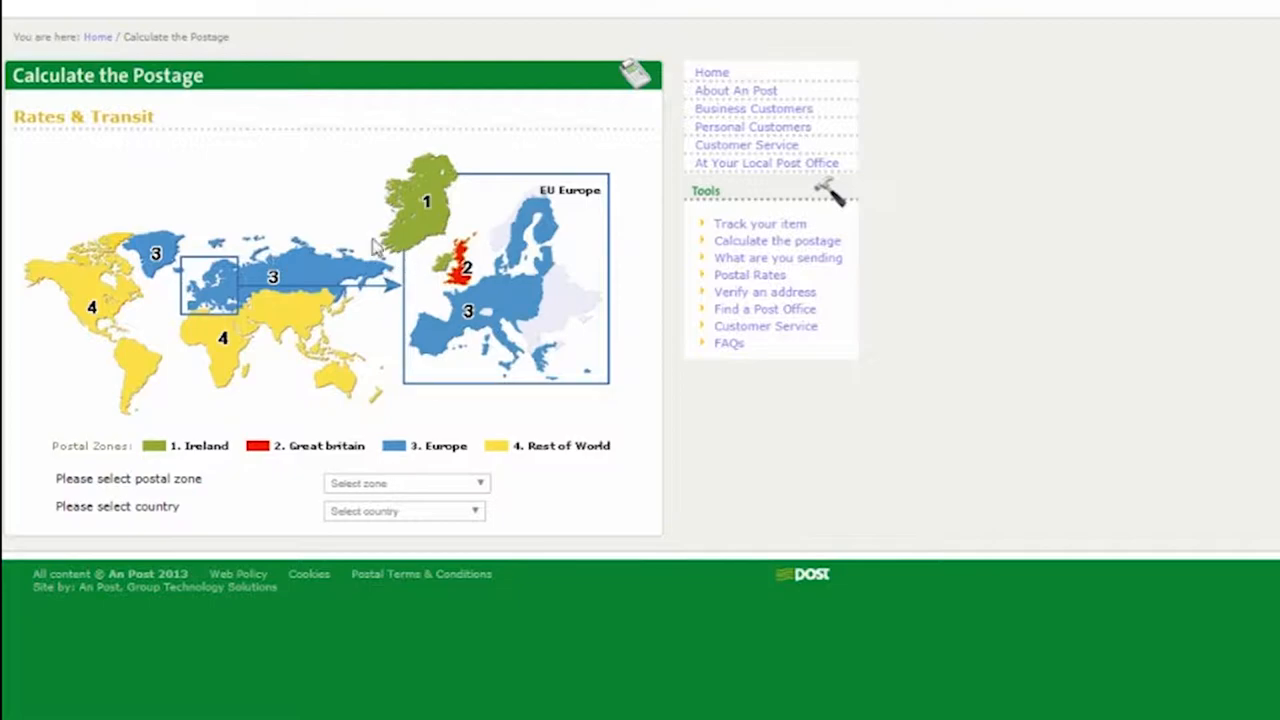
click(404, 483)
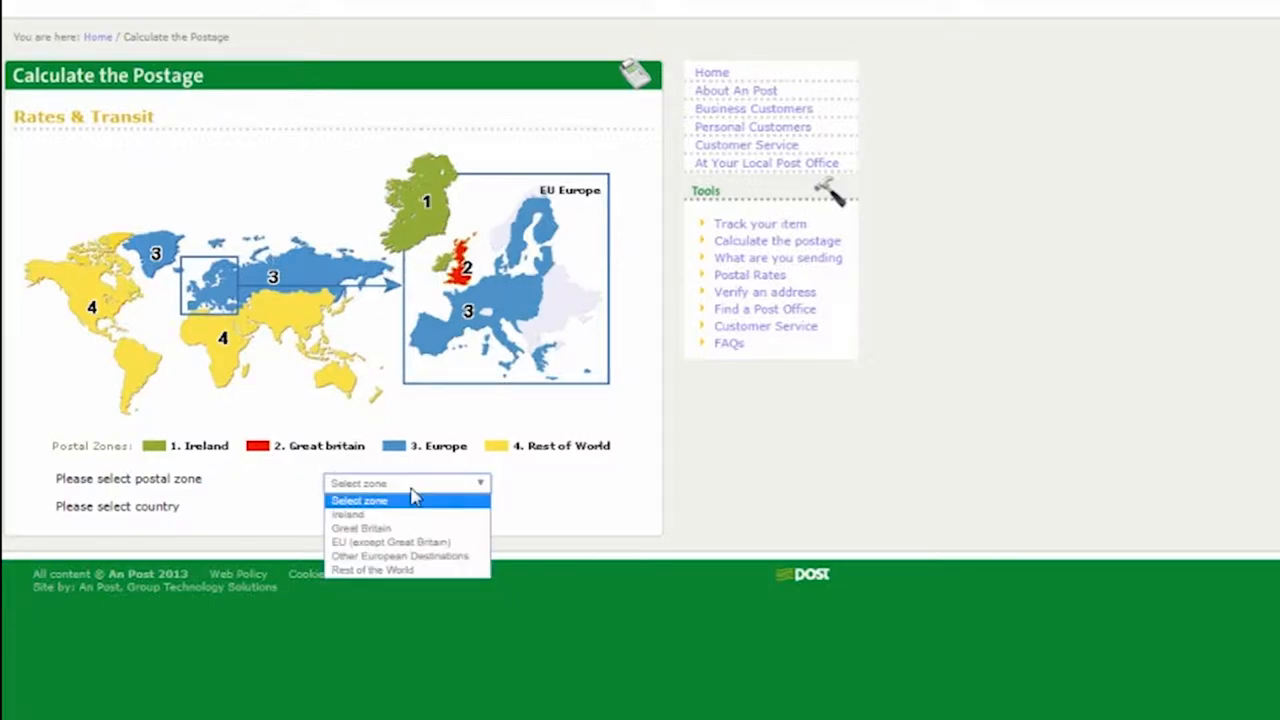
click(347, 514)
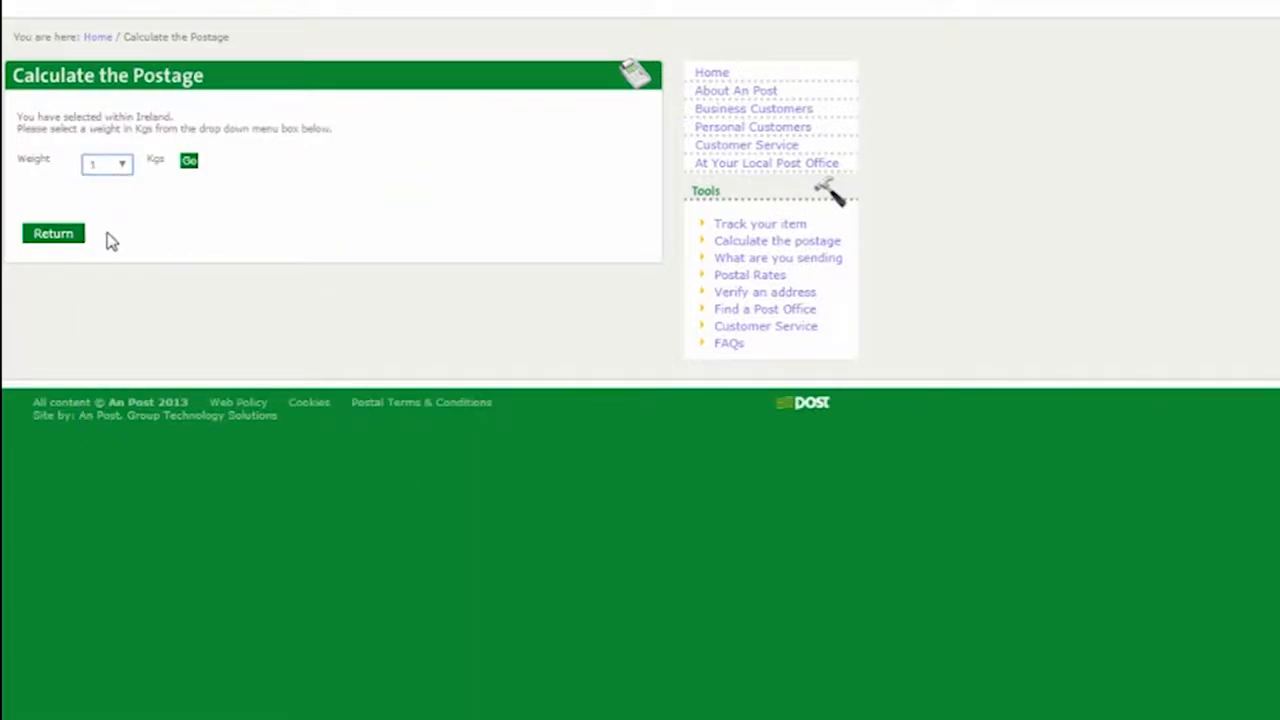
click(188, 148)
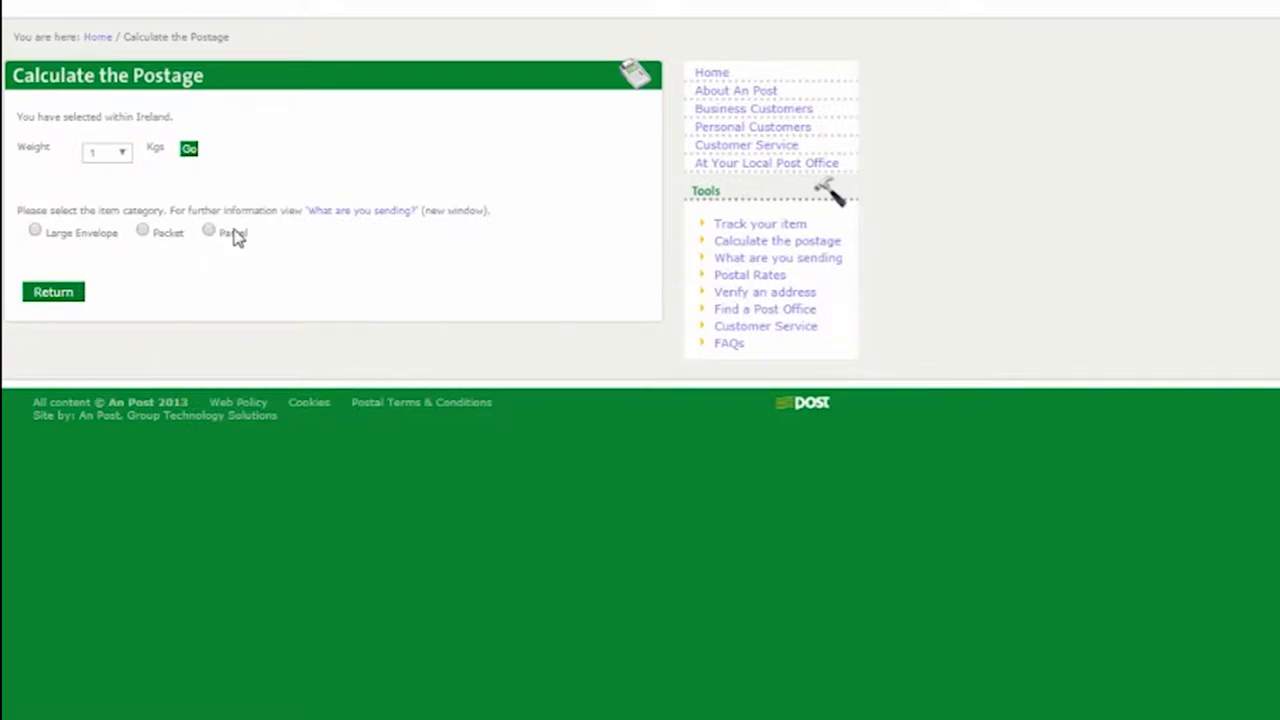
click(208, 230)
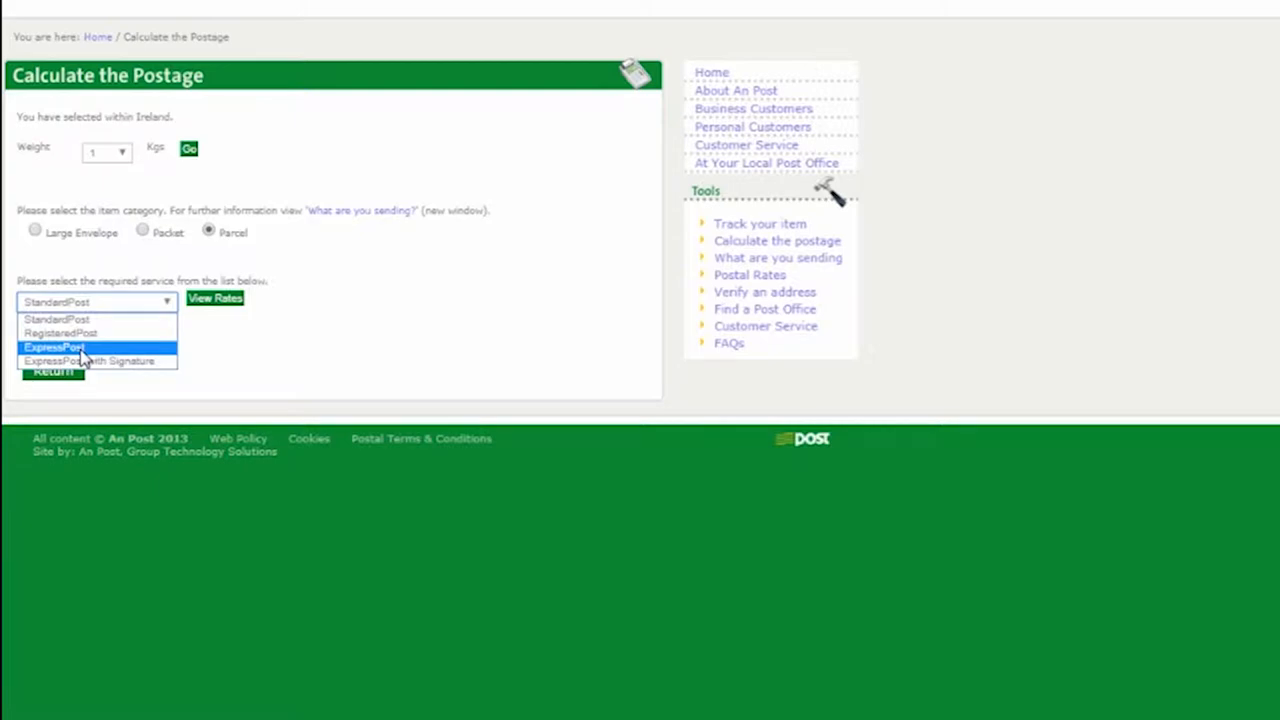
click(214, 298)
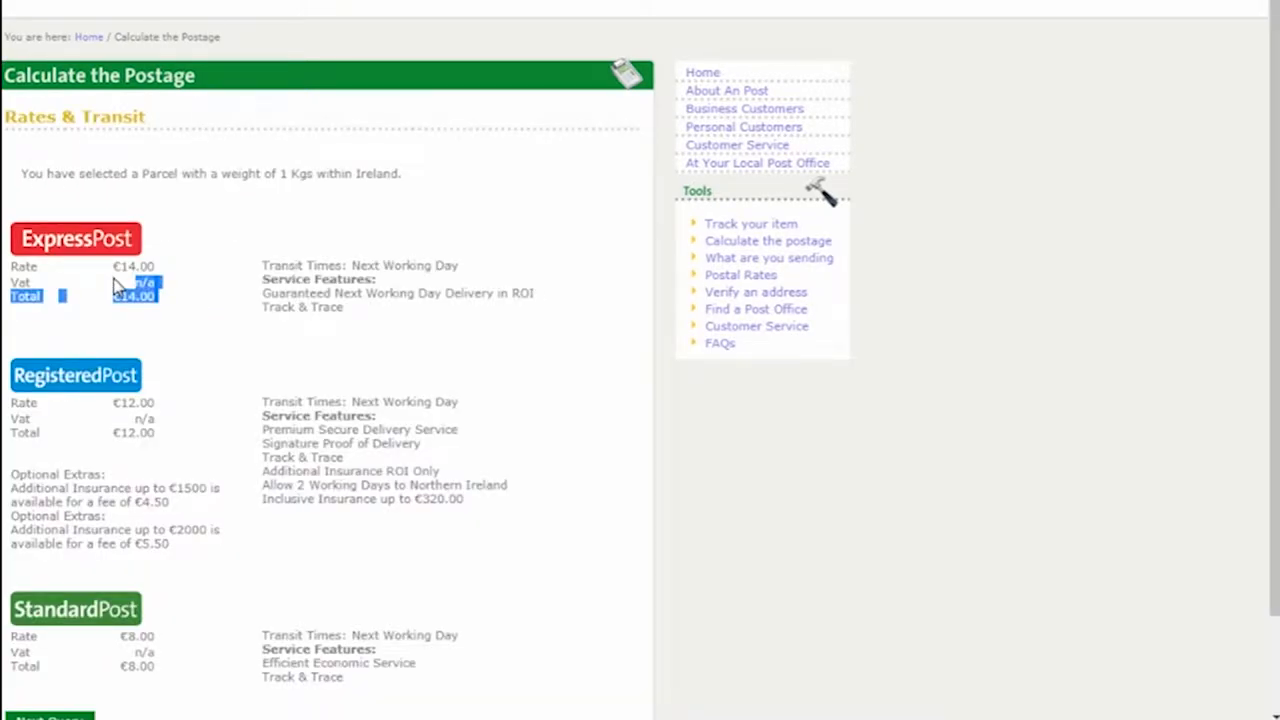
scroll(down, 3)
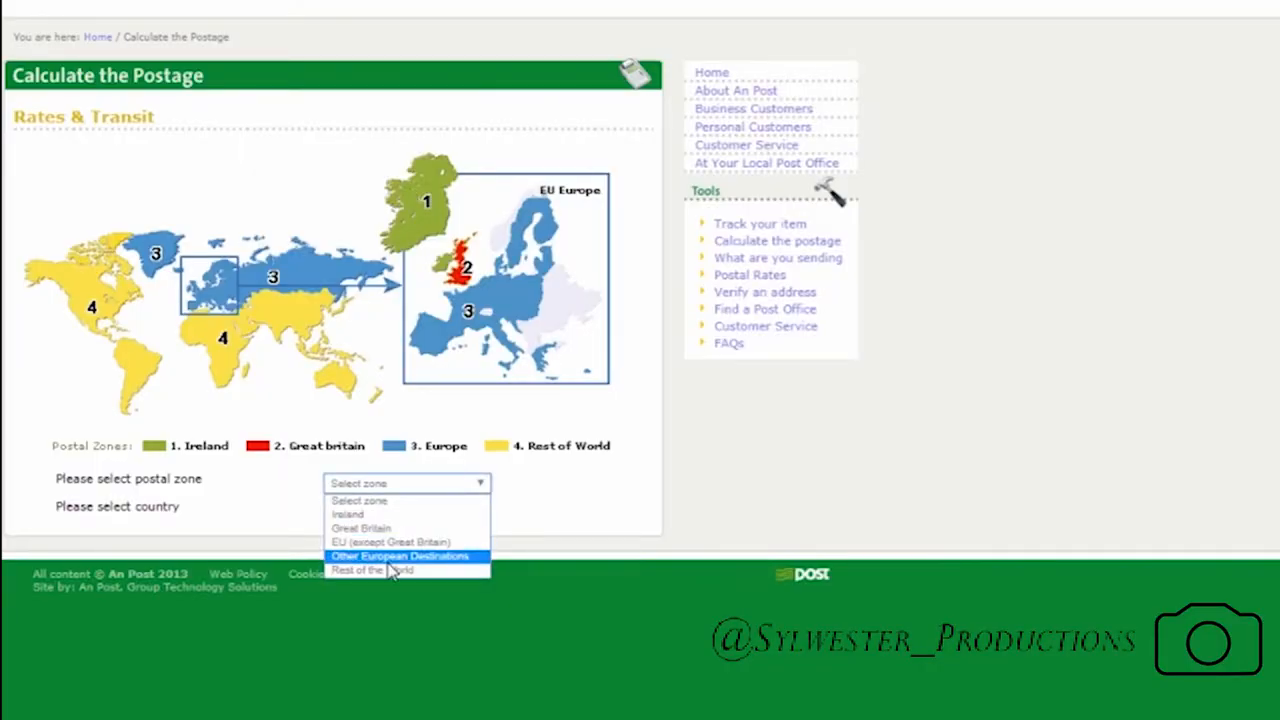
Choose the EU (except Great Britain) zone with Spain as destination country.
click(390, 541)
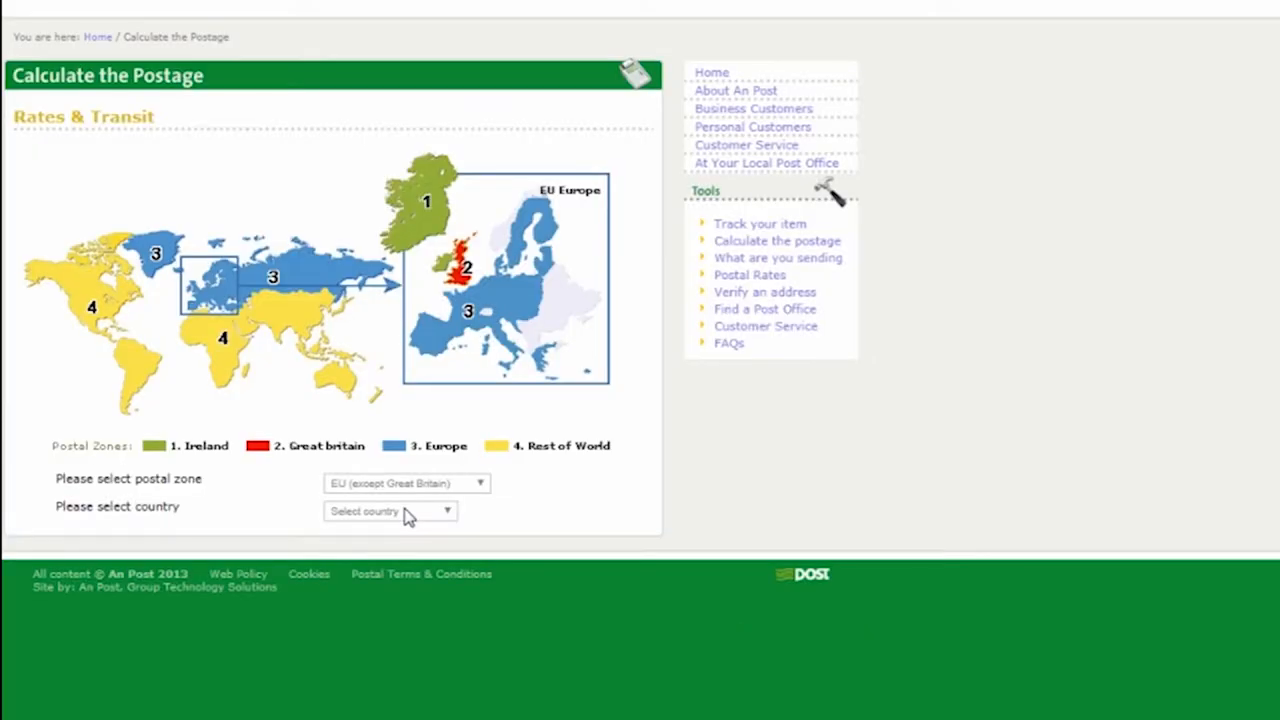
click(390, 511)
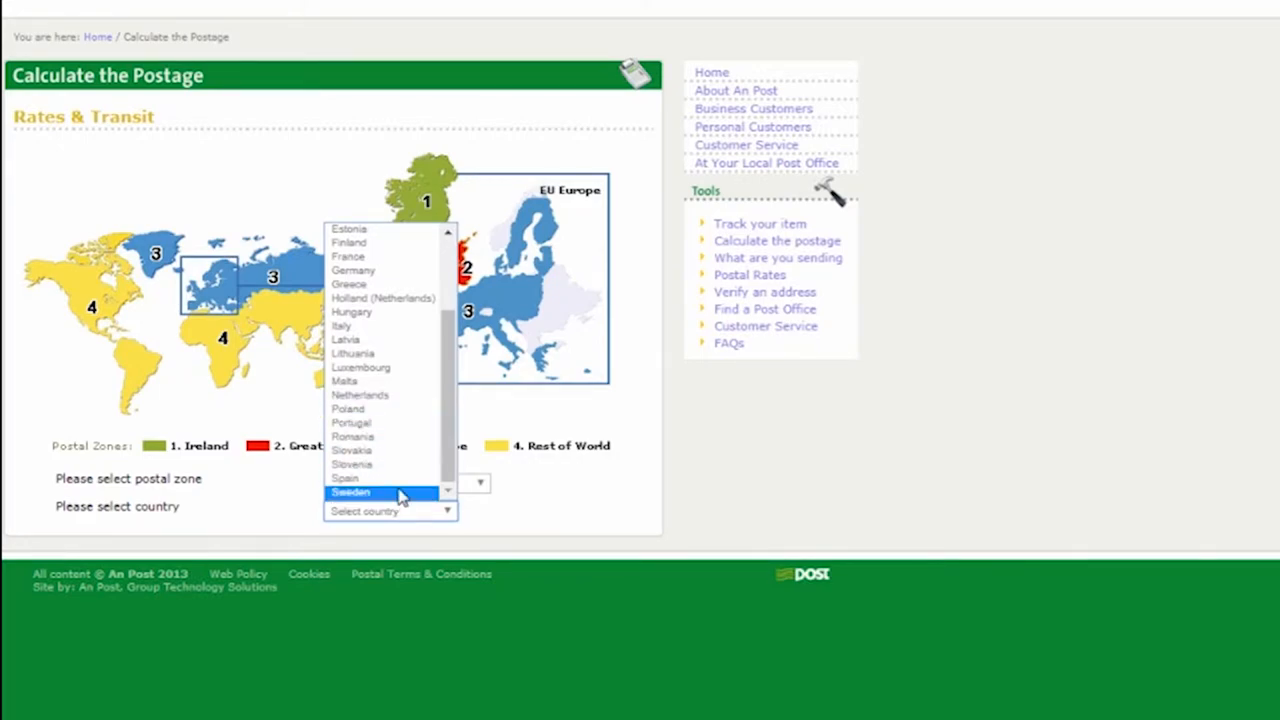
click(344, 478)
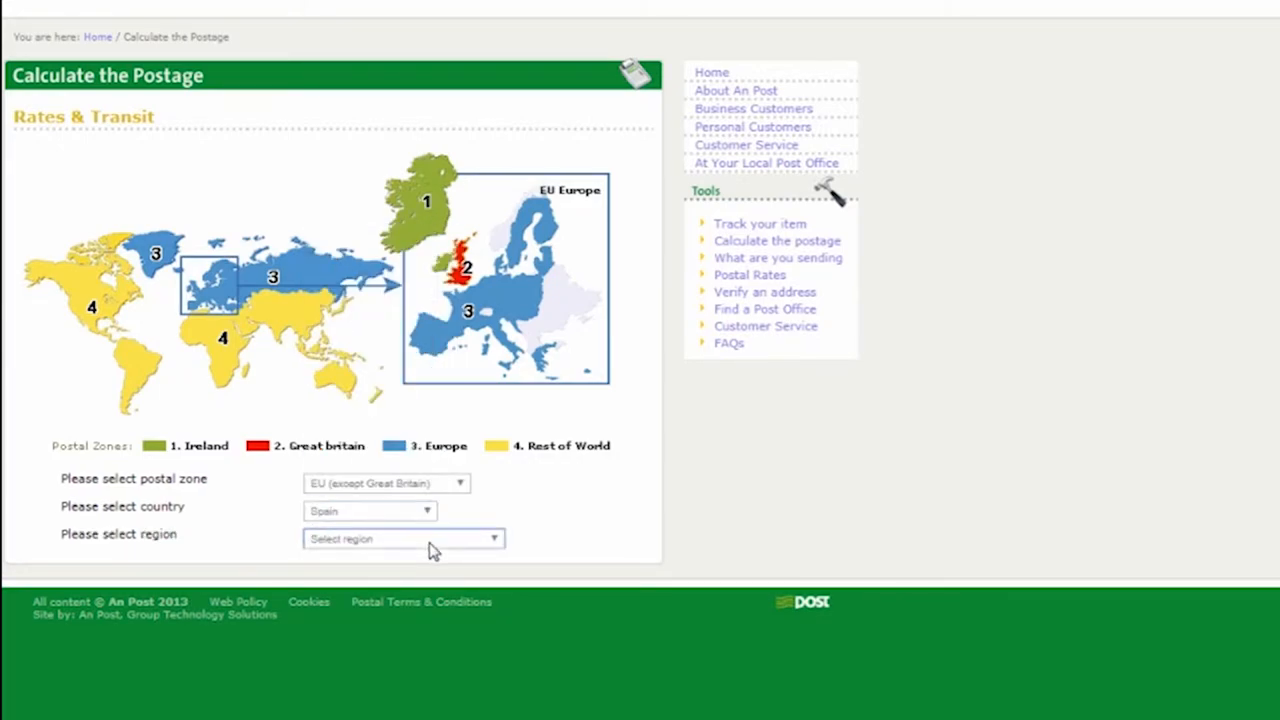
Show CourierPost rates for a 10 kg parcel to the Madrid region.
click(105, 172)
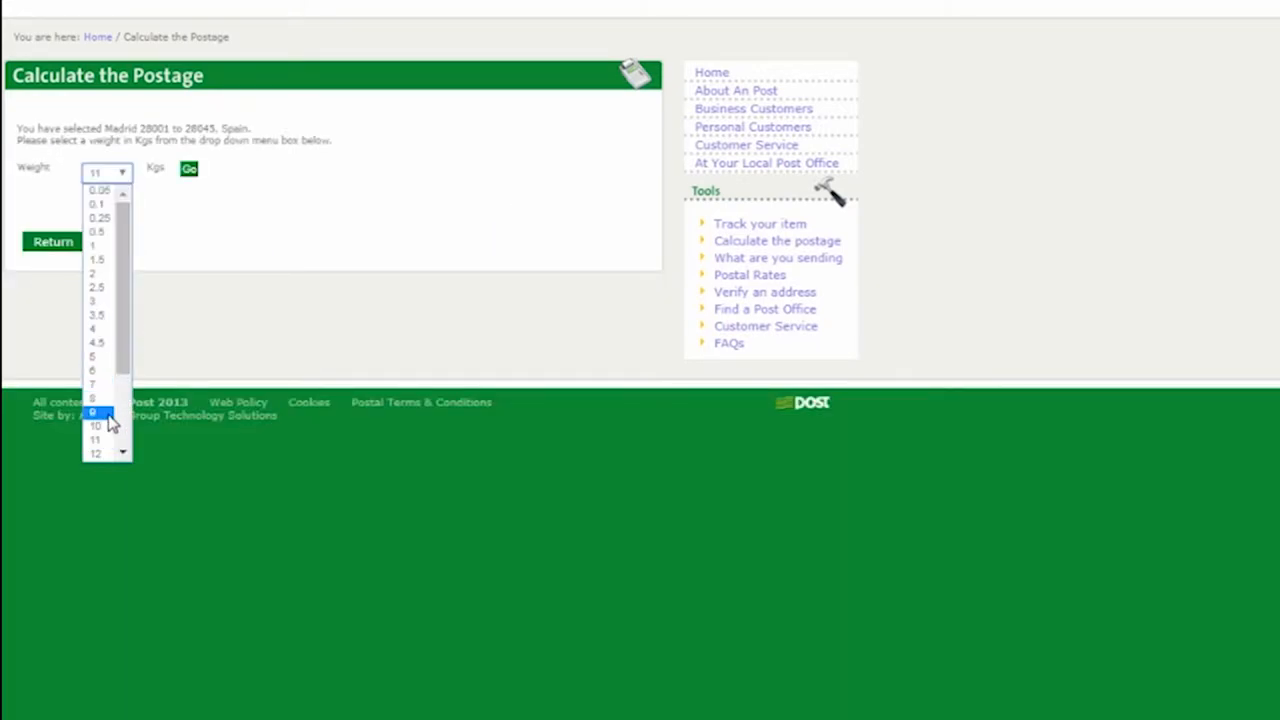
click(95, 425)
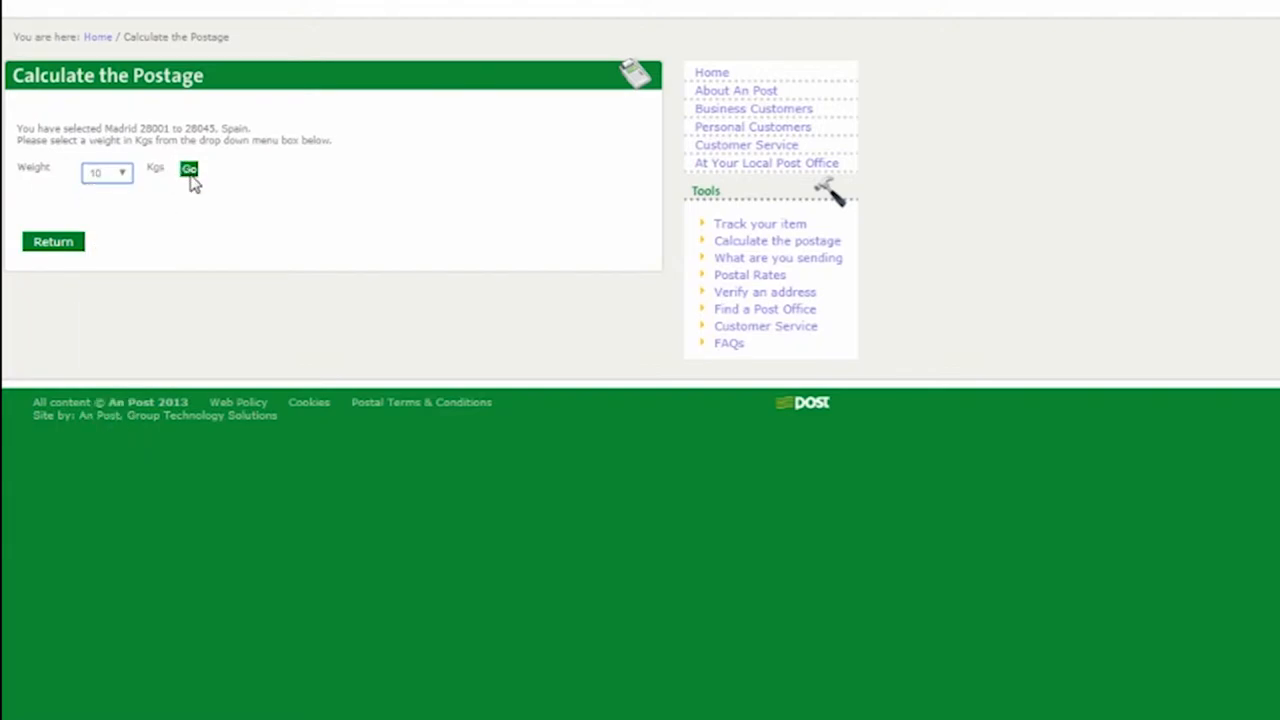
click(189, 170)
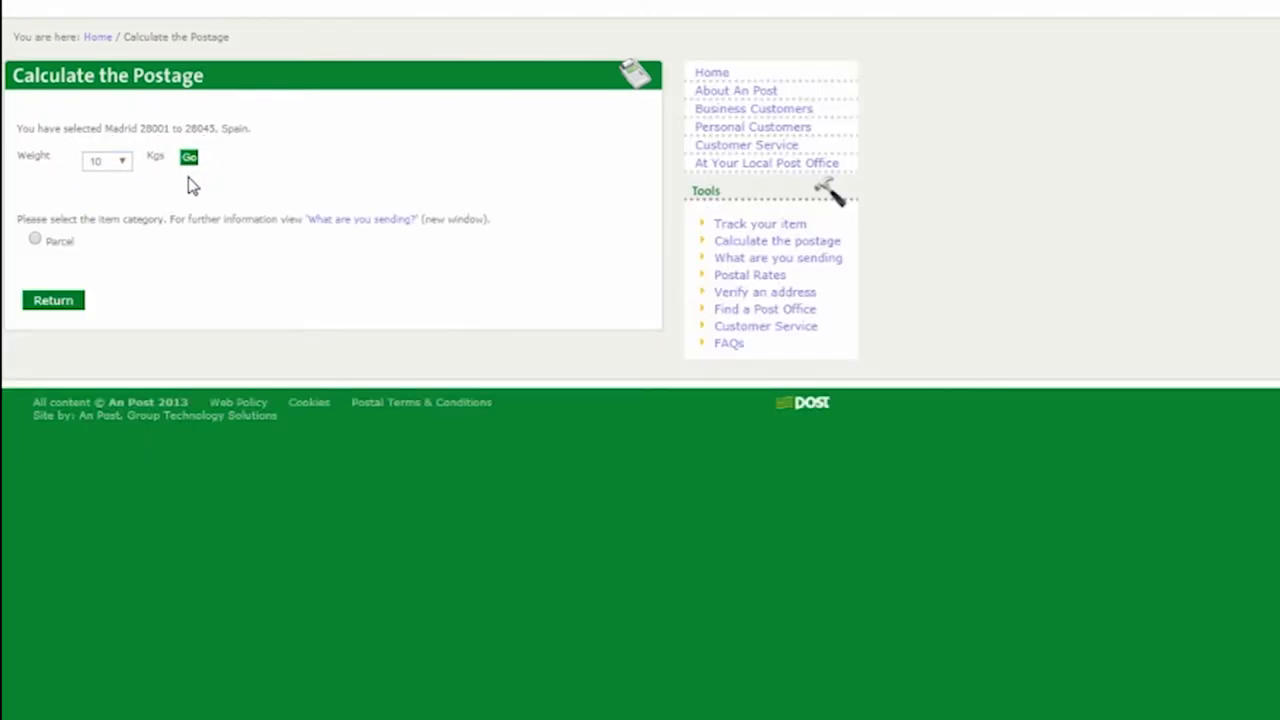
click(34, 238)
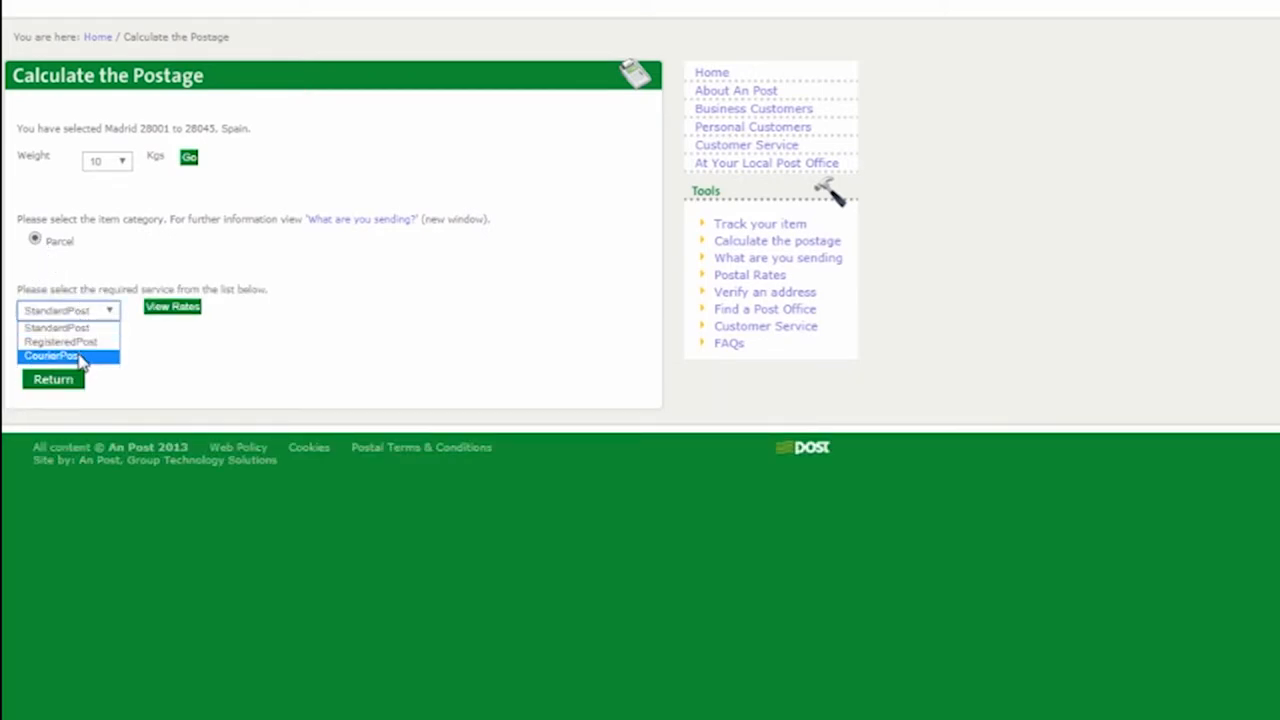
click(51, 355)
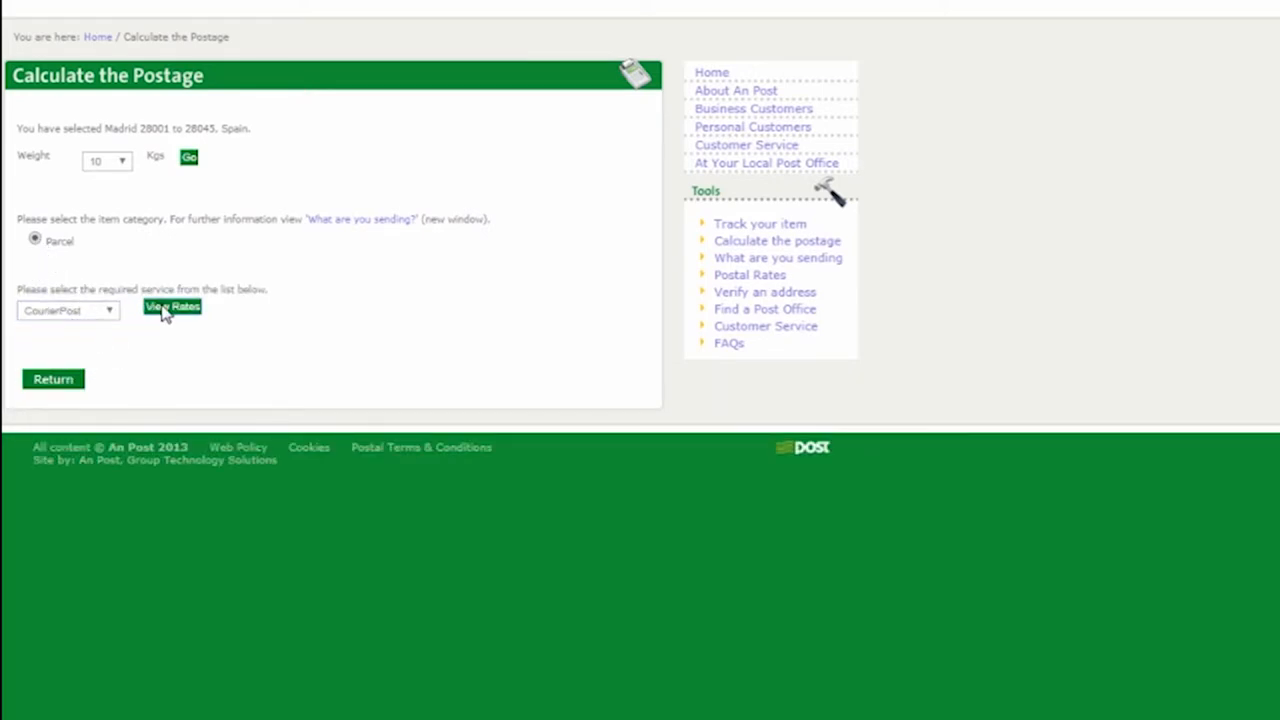
click(172, 306)
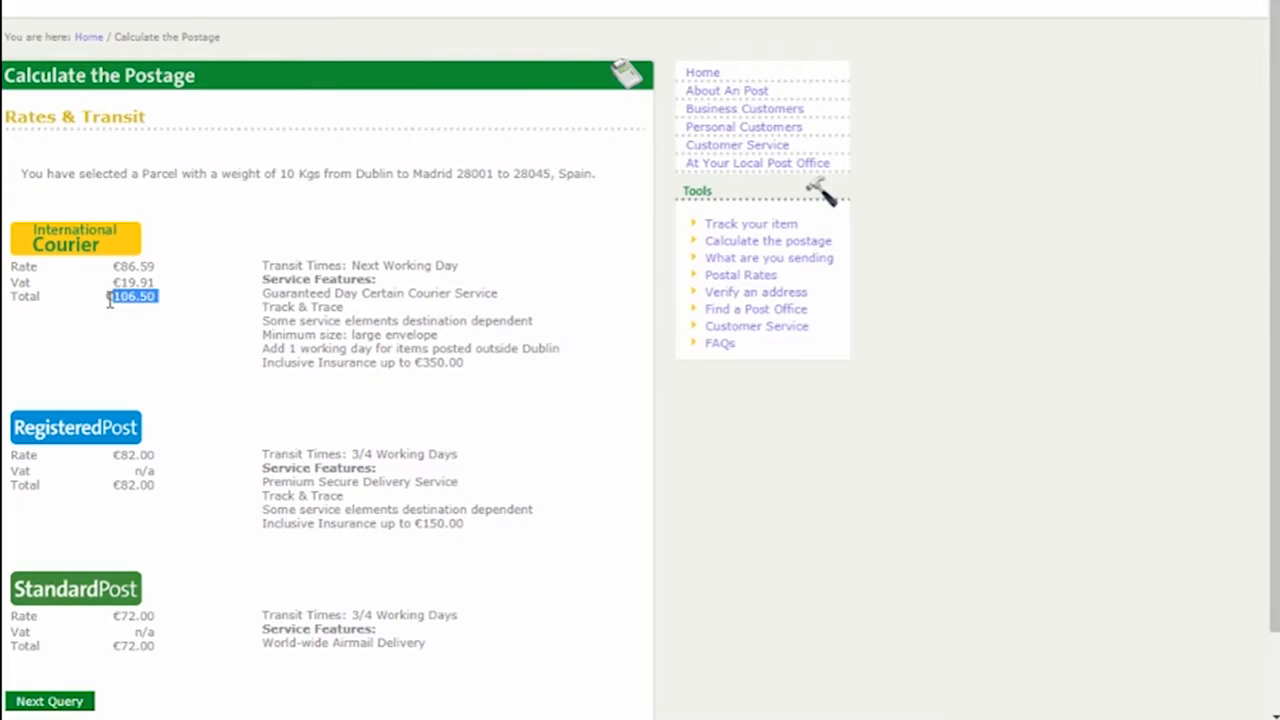